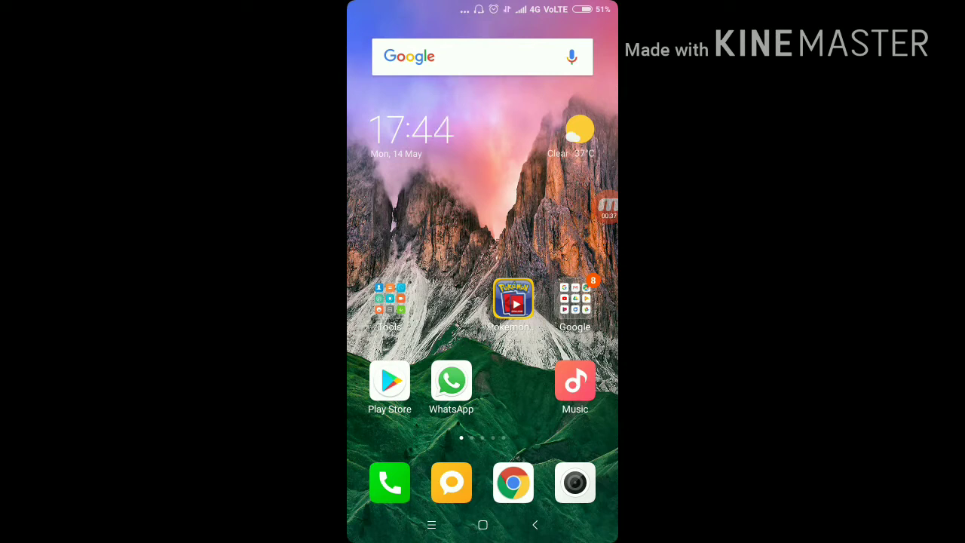
Search Google for 'gangstar new orleans' using the typed 'gang' suggestion
click(482, 57)
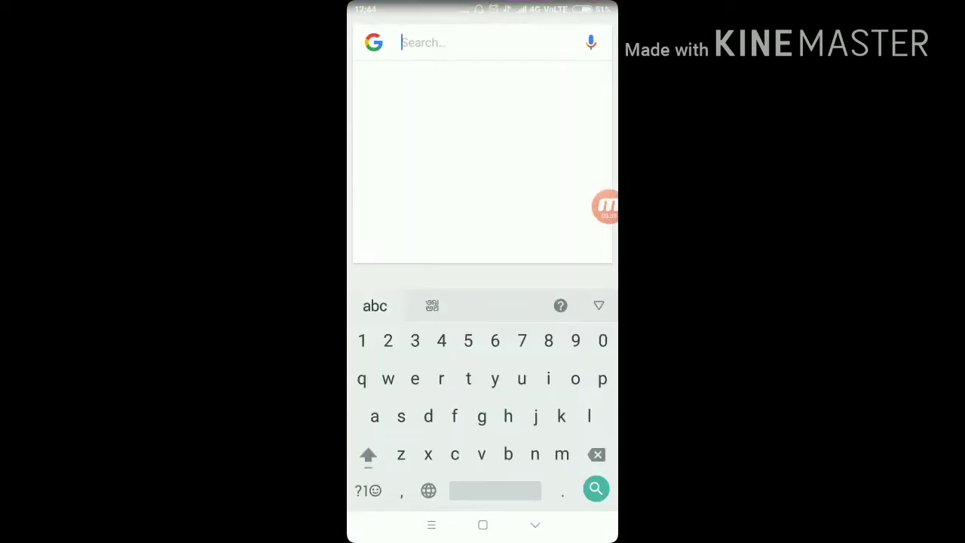
click(467, 42)
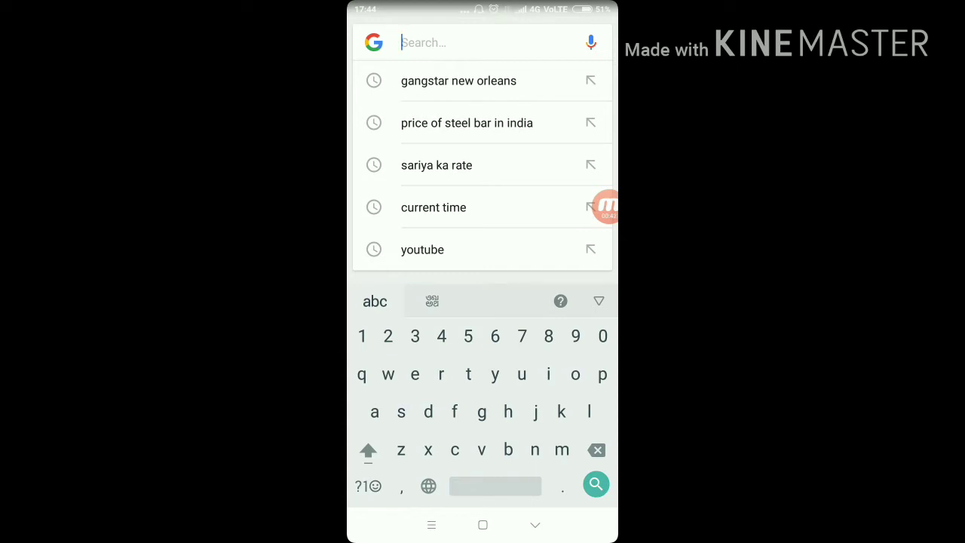
text(gang)
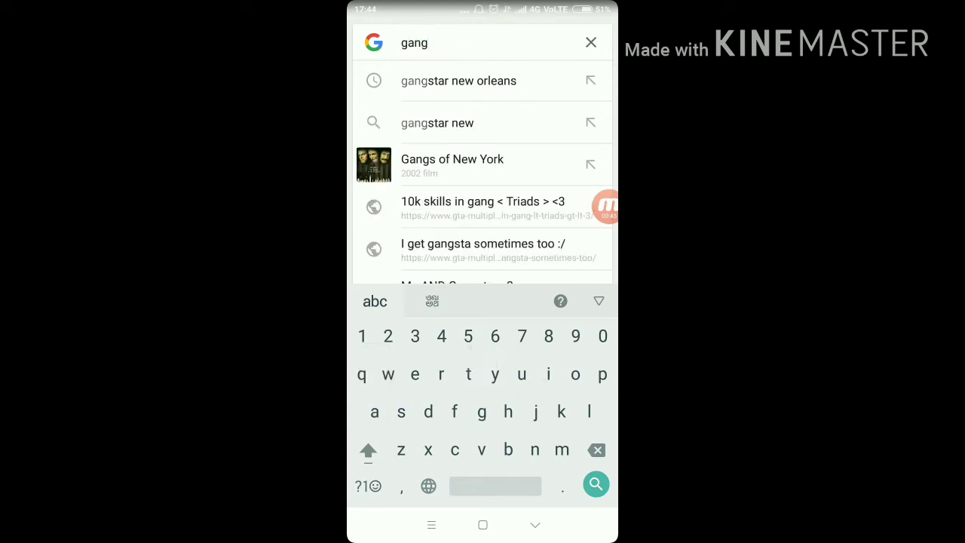
click(457, 81)
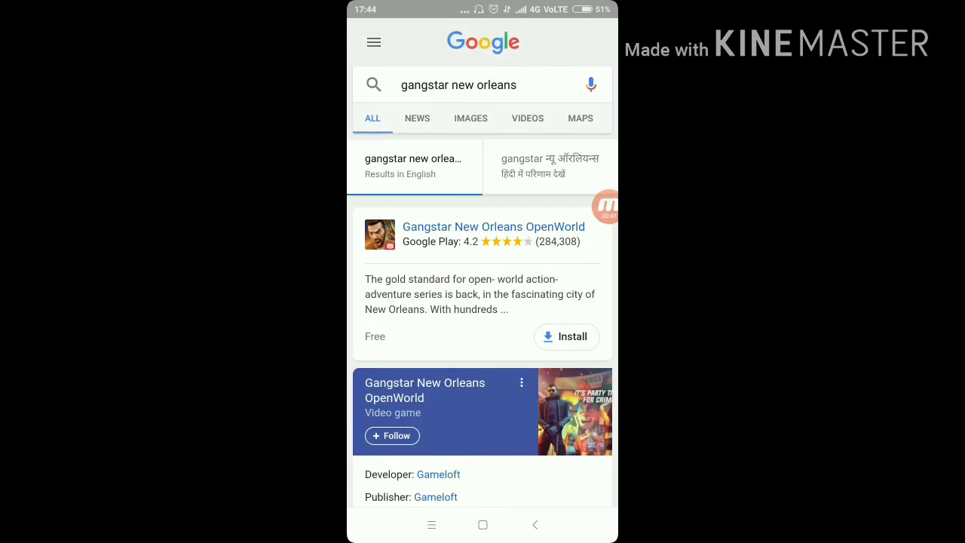
Open Gangstar New Orleans in Play Store, see the incompatibility notice, and return home
click(565, 336)
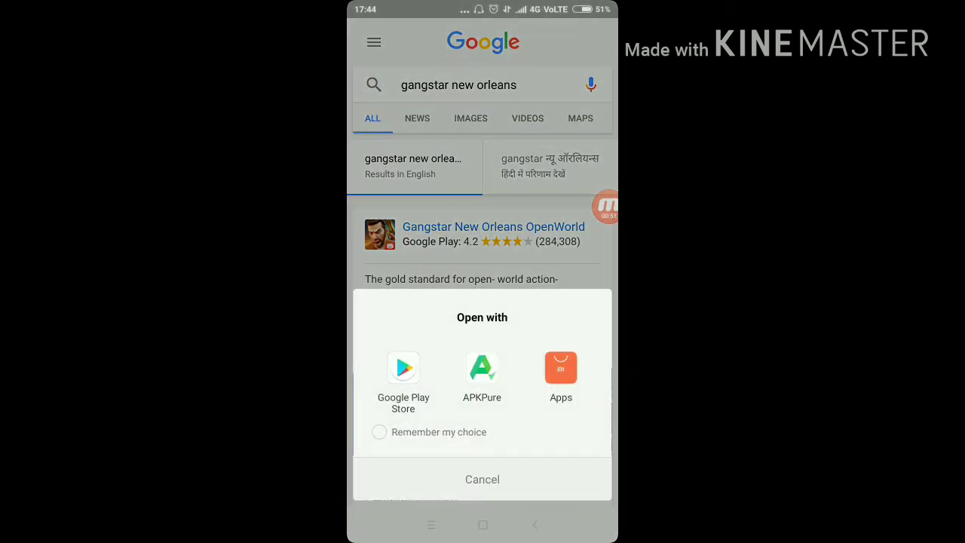
click(403, 369)
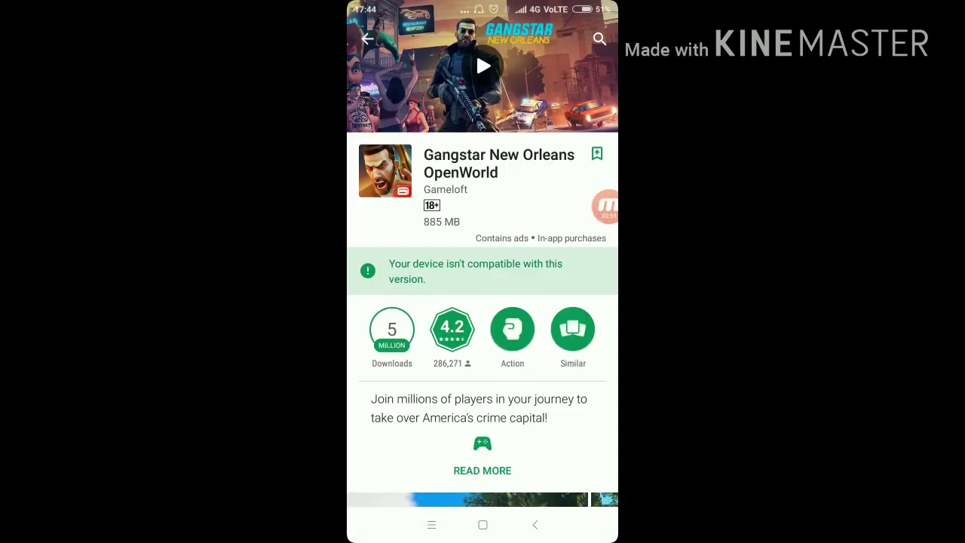
scroll(down, 3)
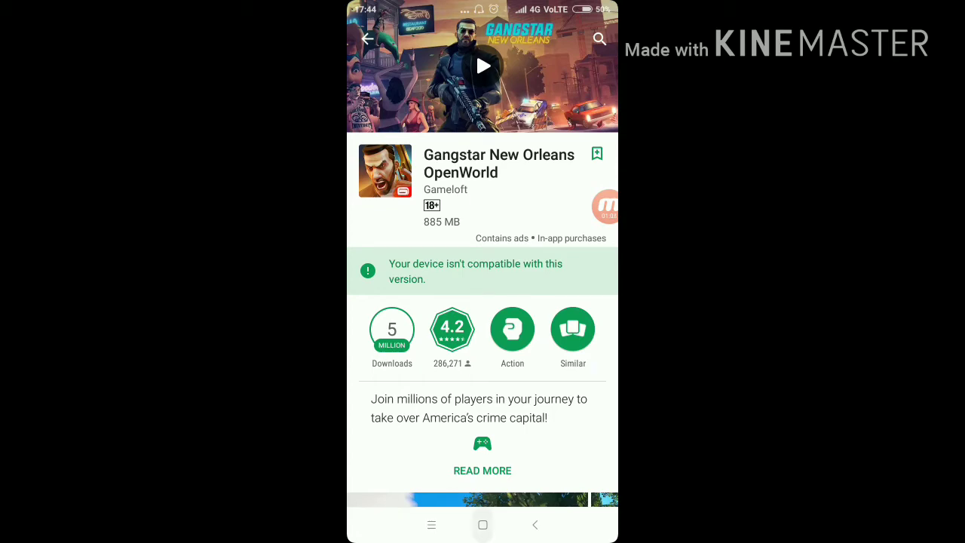
click(482, 524)
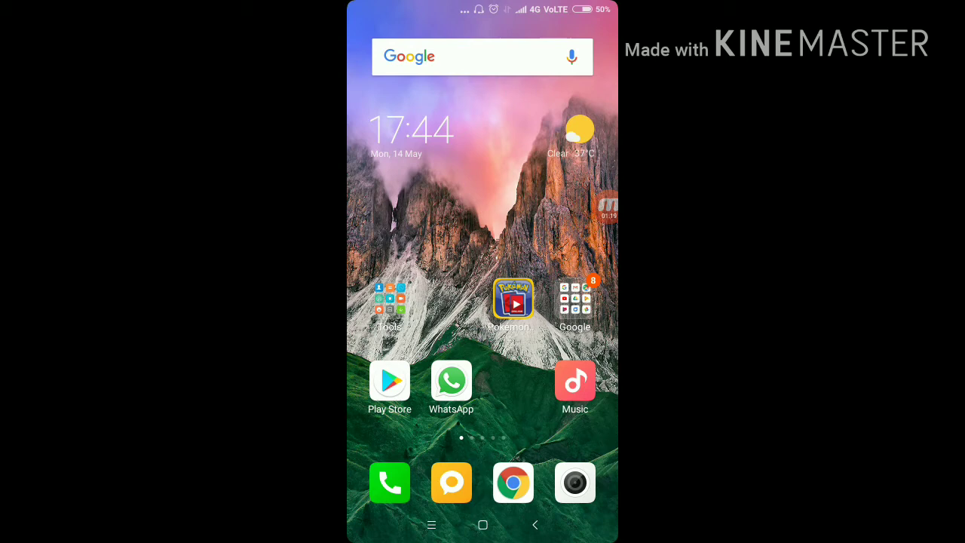
Search 'download gangstar new orleans apk' on Google in Chrome
click(482, 57)
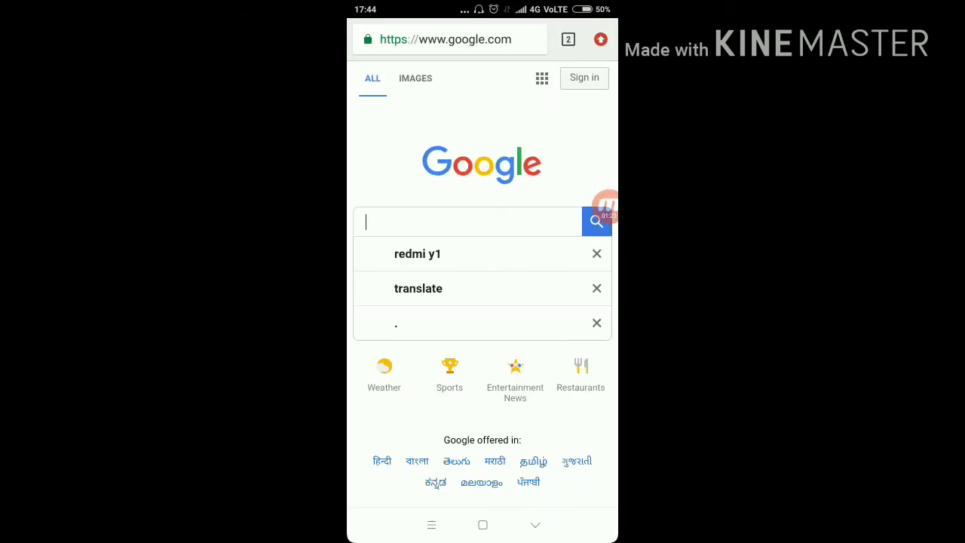
text(download gan)
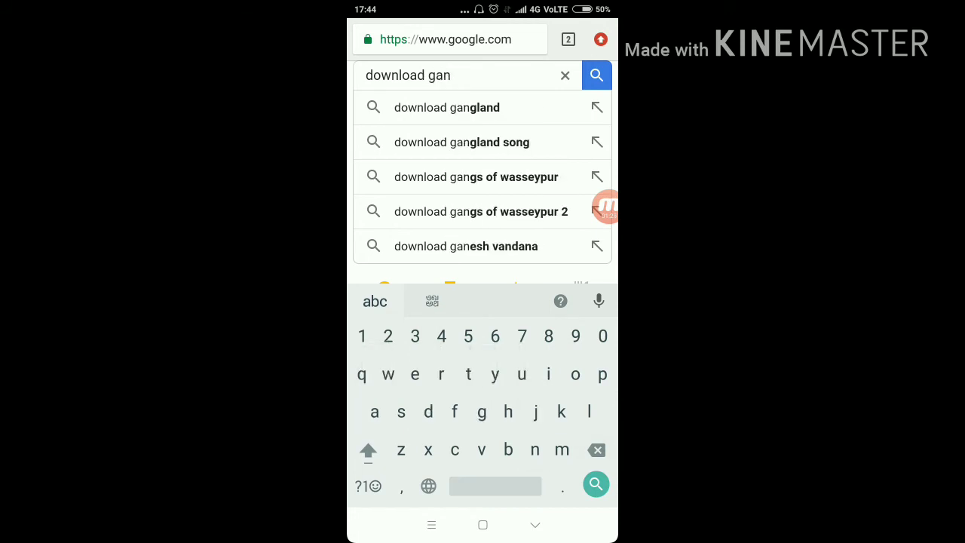
text(gstar)
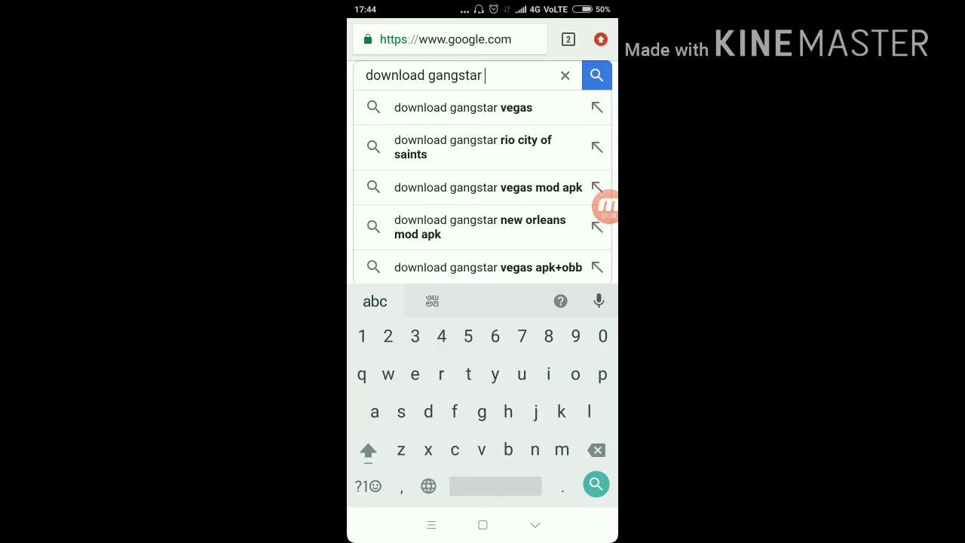
click(480, 226)
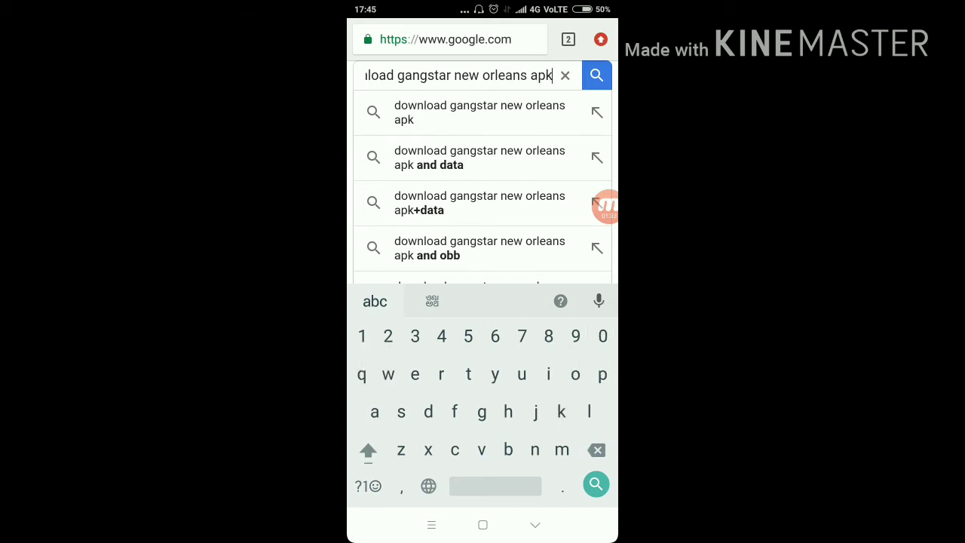
click(595, 75)
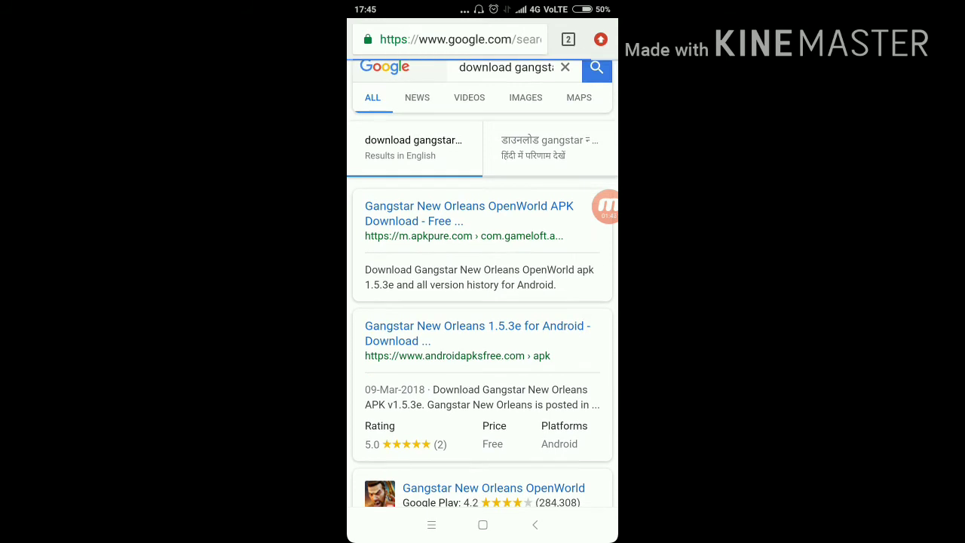
View APKPure's Gangstar New Orleans page with its 927.2 MB XAPK, then go home
click(468, 213)
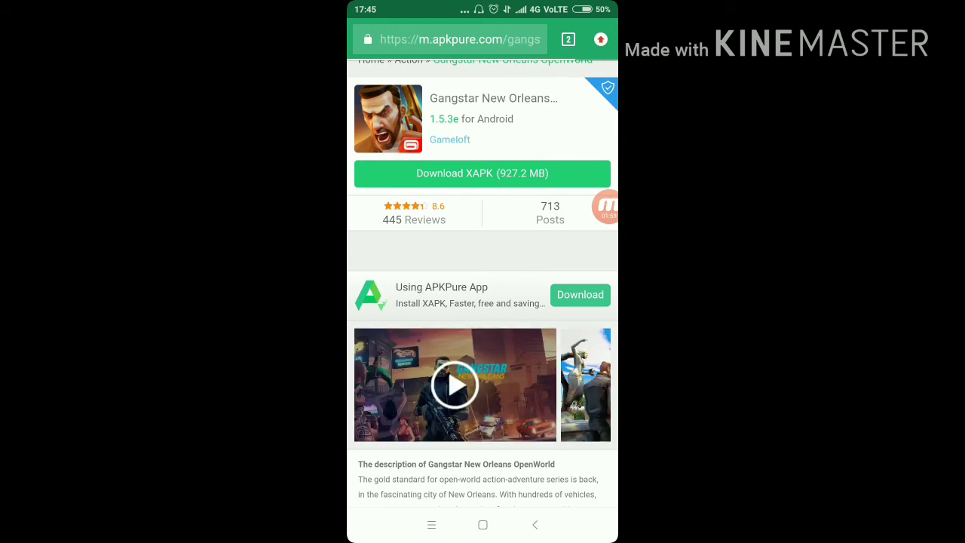
scroll(down, 3)
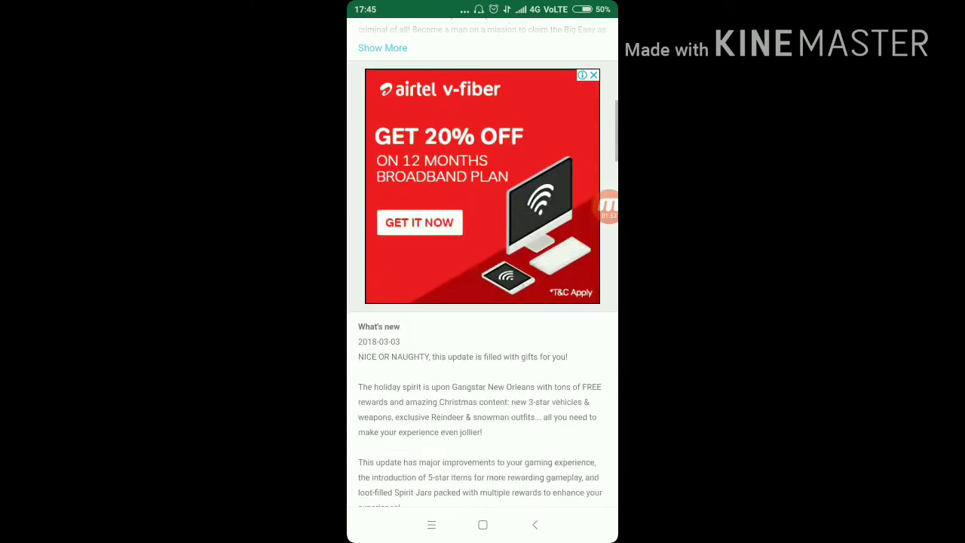
scroll(up, 3)
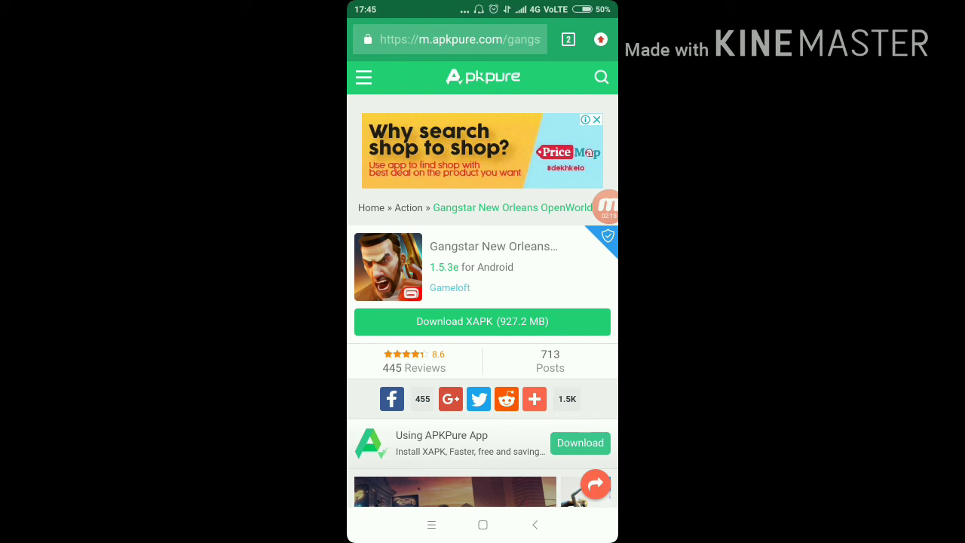
click(482, 524)
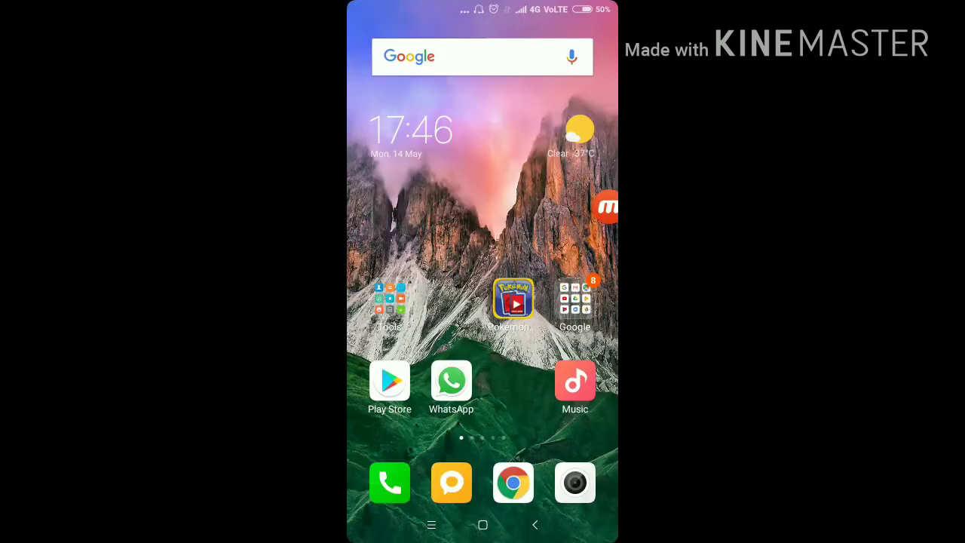